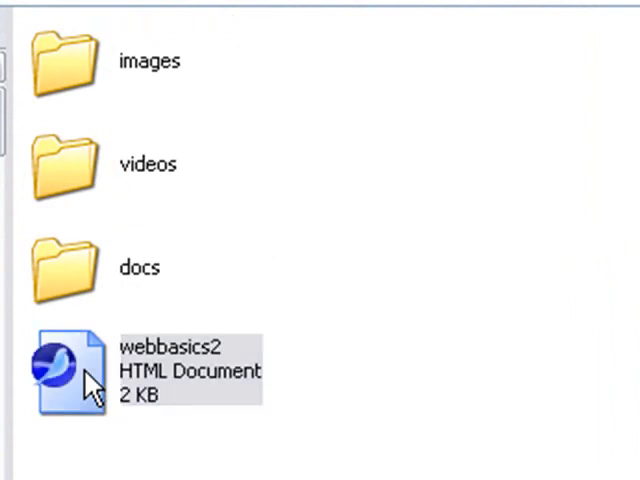
- Preview webbasics2.html from the Basics2 folder, then set the folder window aside
{"action": "double_click", "coordinate": [68, 370]}
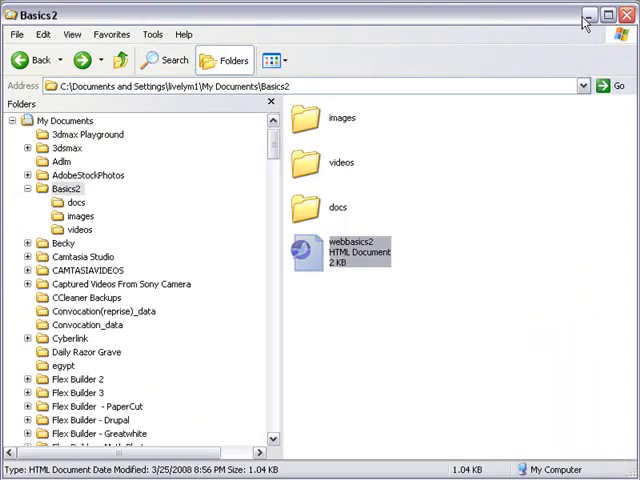
{"action": "double_click", "coordinate": [344, 246]}
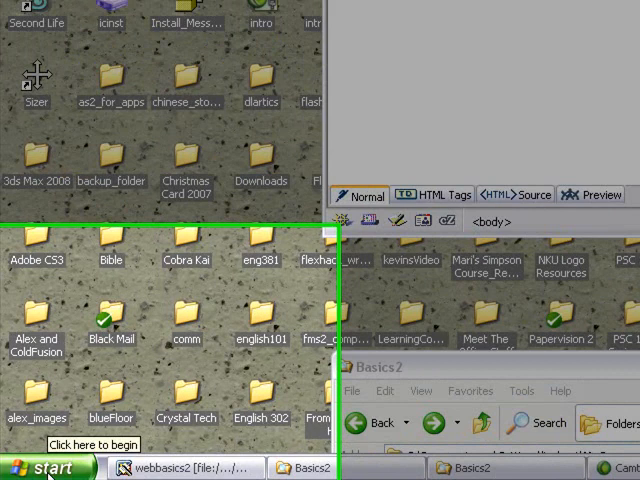
- Launch the FileZilla FTP Client from Start > All Programs
{"action": "left_click", "coordinate": [40, 456]}
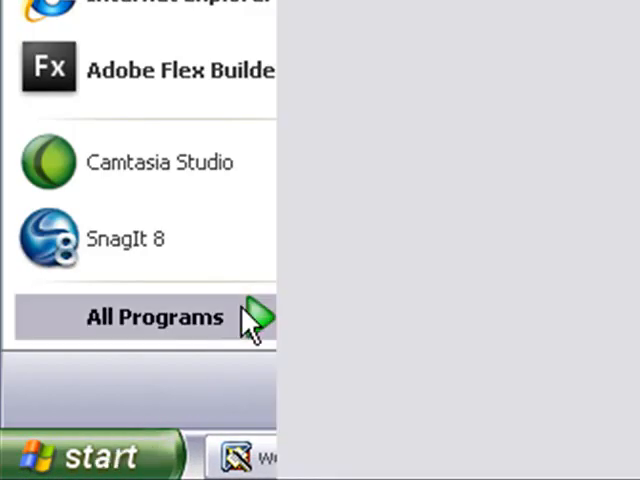
{"action": "left_click", "coordinate": [156, 316]}
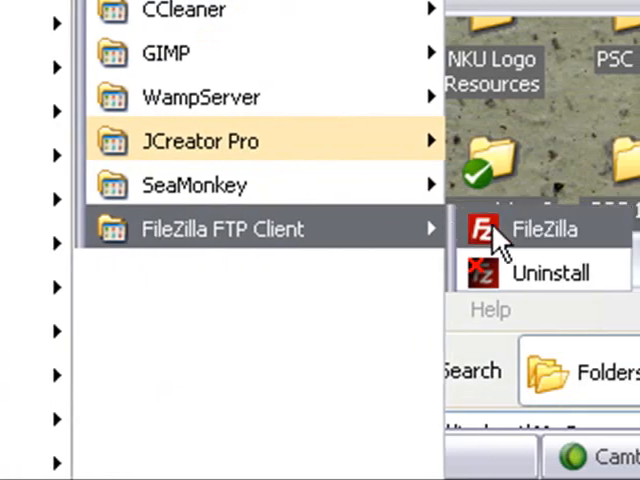
{"action": "left_click", "coordinate": [540, 228]}
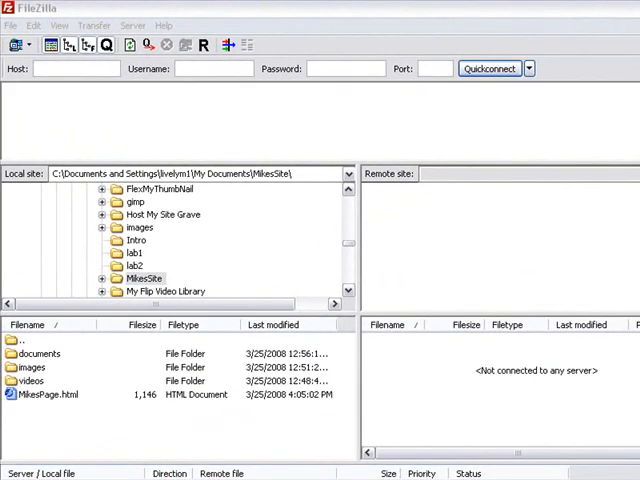
{"action": "mouse_move", "coordinate": [598, 24]}
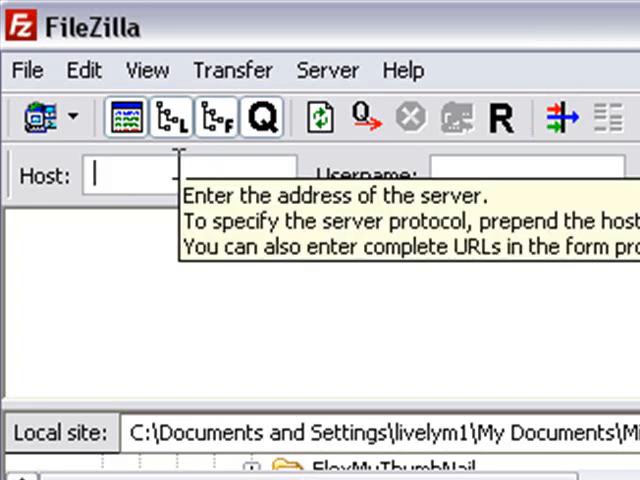
{"action": "type", "text": "www."}
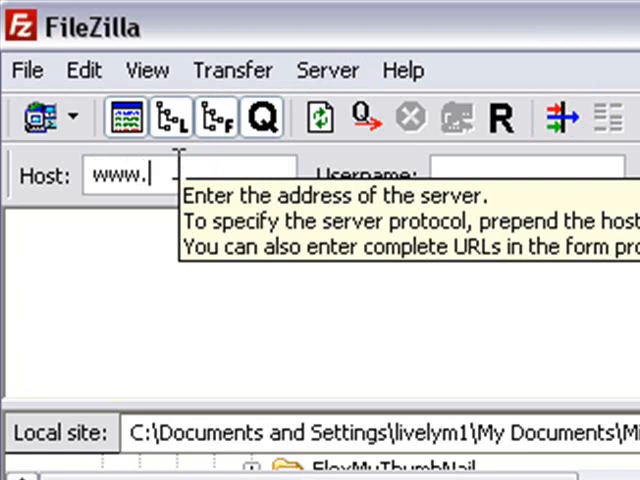
{"action": "type", "text": "nkuflc"}
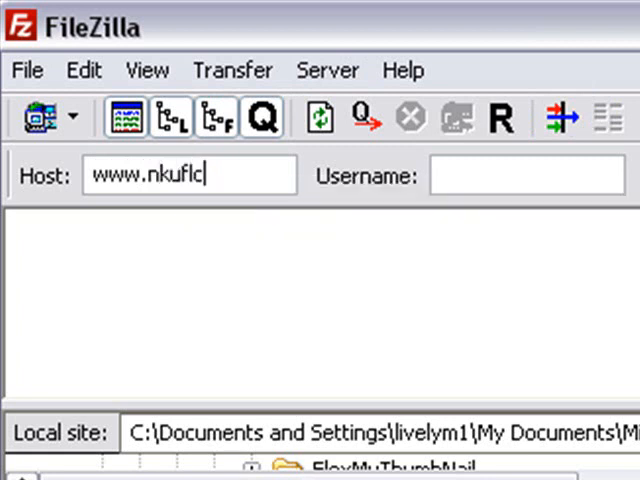
{"action": "type", "text": ".org"}
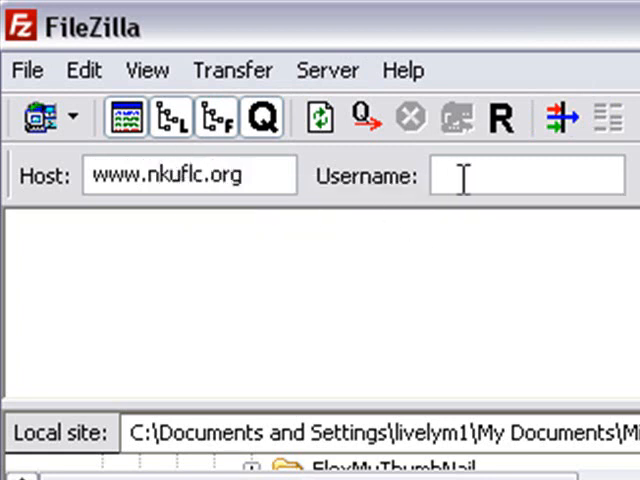
{"action": "type", "text": "nkufl"}
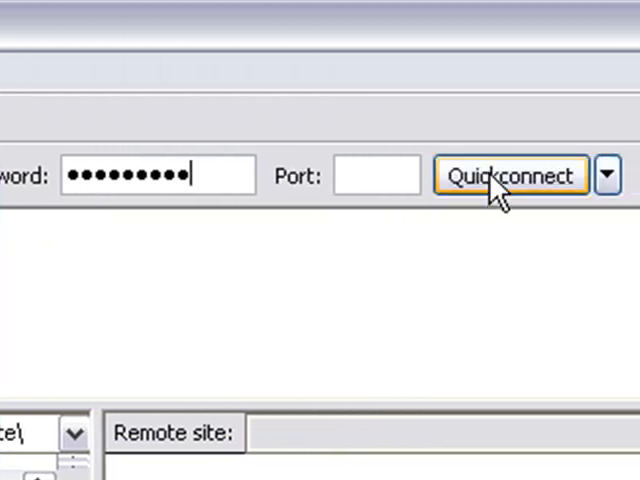
{"action": "left_click", "coordinate": [510, 176]}
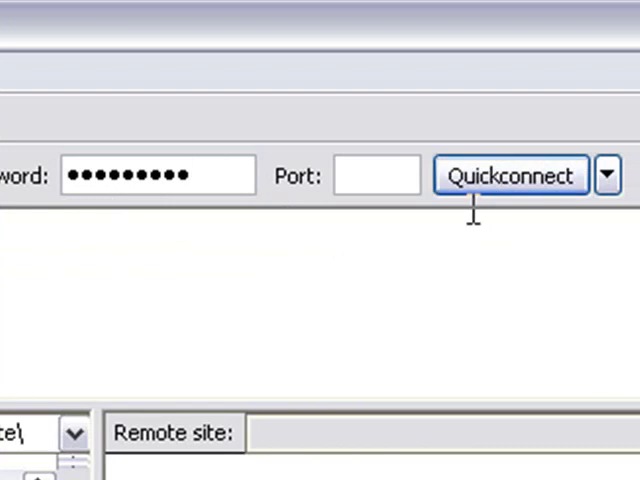
{"action": "left_click", "coordinate": [512, 176]}
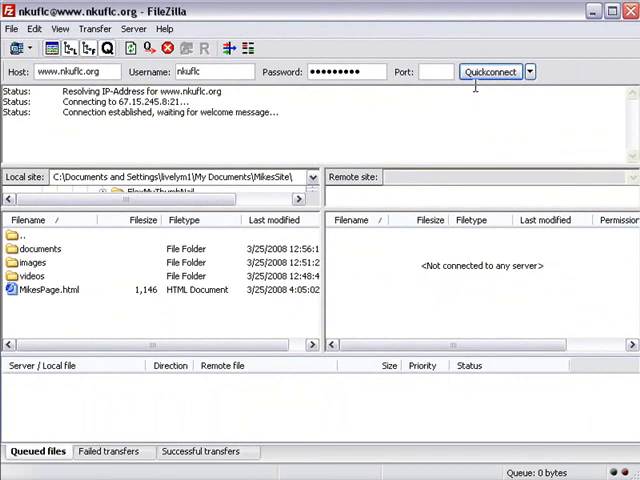
{"action": "mouse_move", "coordinate": [476, 86]}
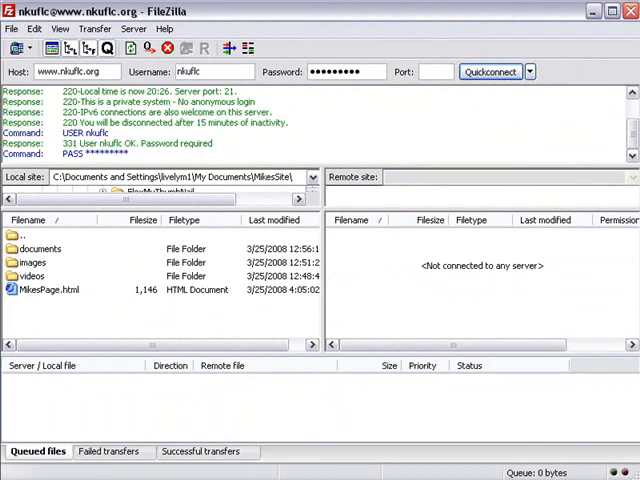
- Browse the server's root folders in the remote list to find public_html
{"action": "left_click", "coordinate": [488, 72]}
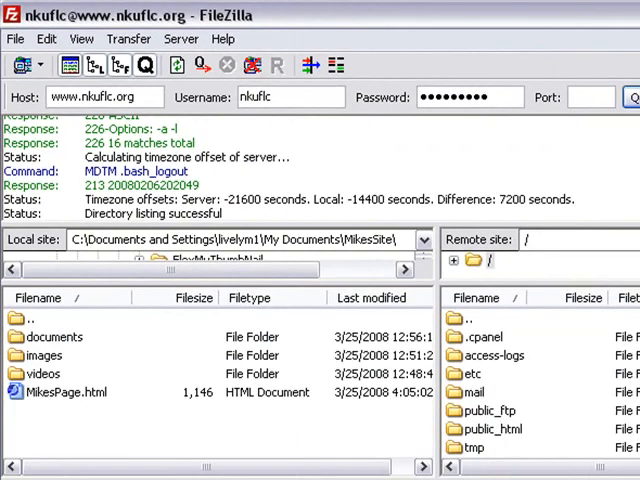
{"action": "mouse_move", "coordinate": [620, 378]}
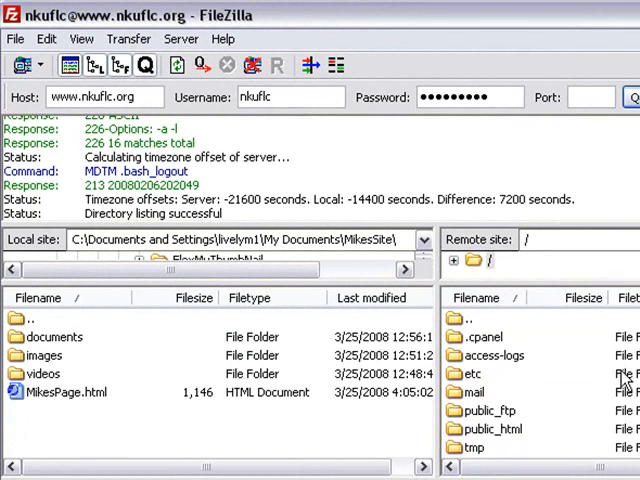
{"action": "mouse_move", "coordinate": [144, 392]}
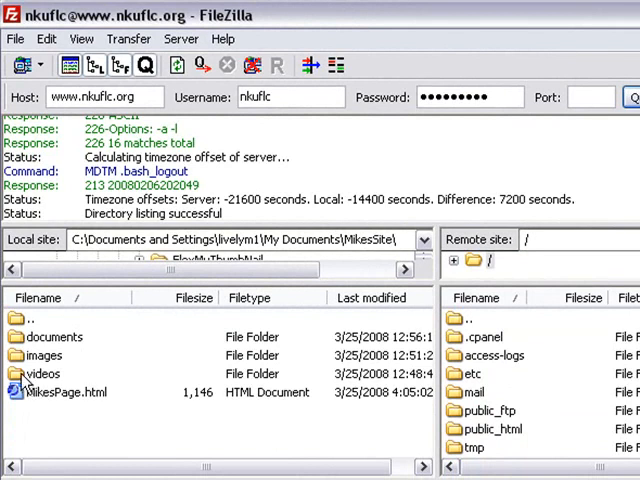
{"action": "mouse_move", "coordinate": [518, 396]}
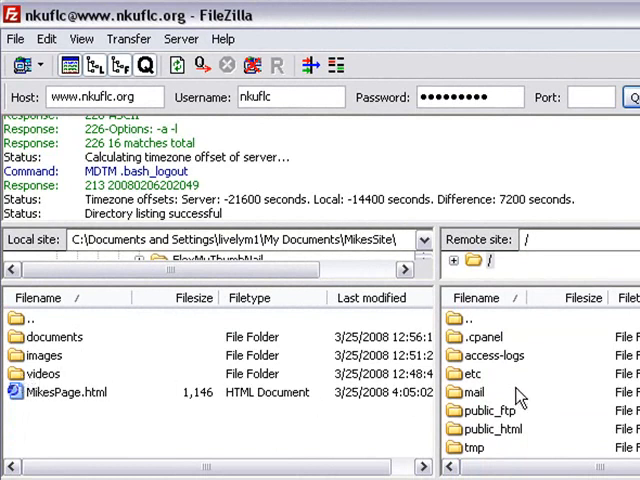
{"action": "mouse_move", "coordinate": [148, 378]}
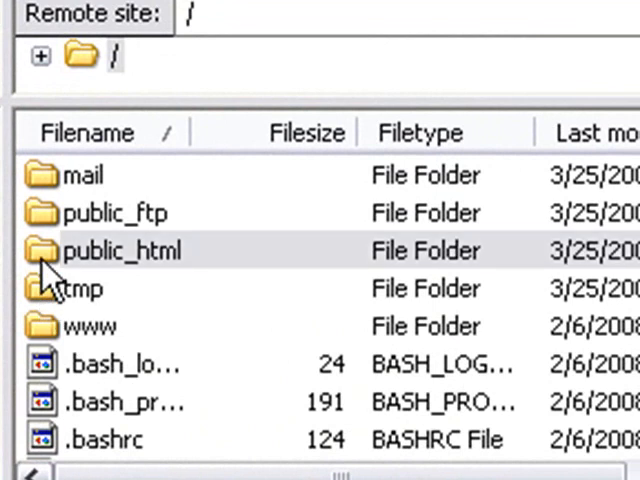
- Inside public_html, create a new server directory named webbasics
{"action": "double_click", "coordinate": [124, 250]}
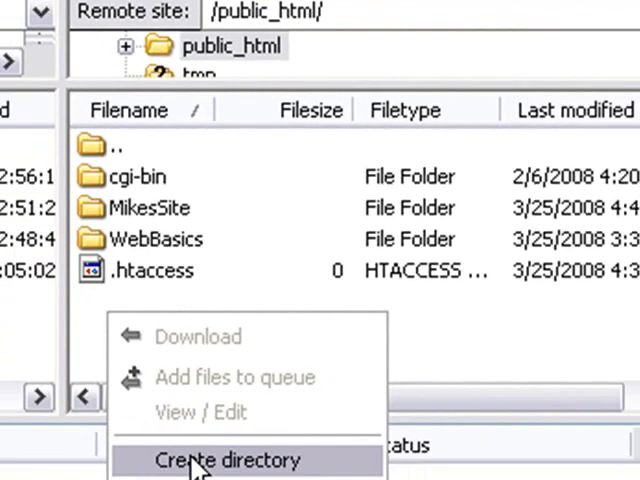
{"action": "left_click", "coordinate": [226, 460]}
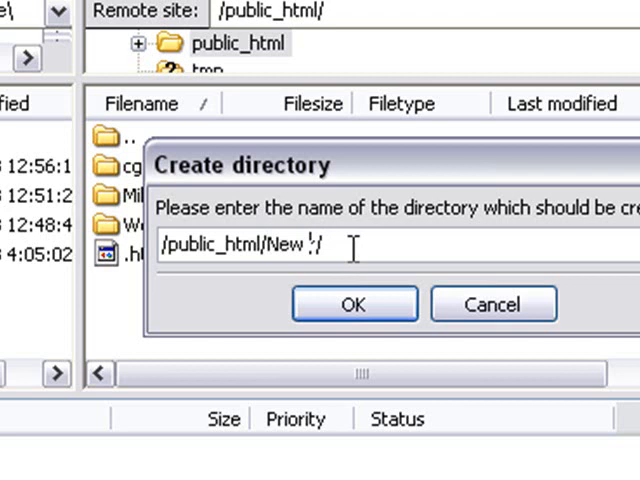
{"action": "key", "text": "BackSpace"}
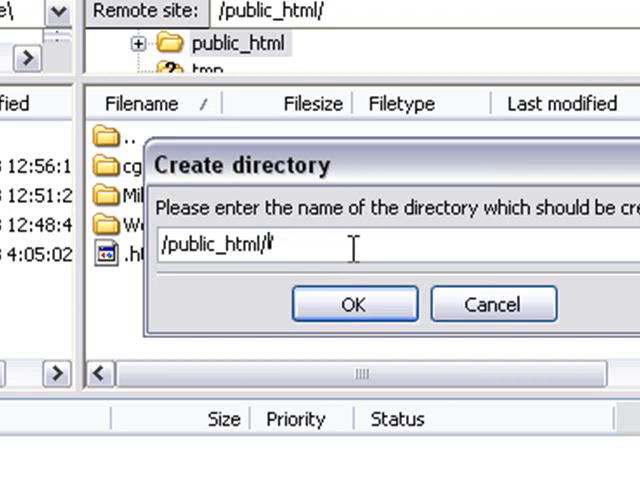
{"action": "type", "text": "Bash"}
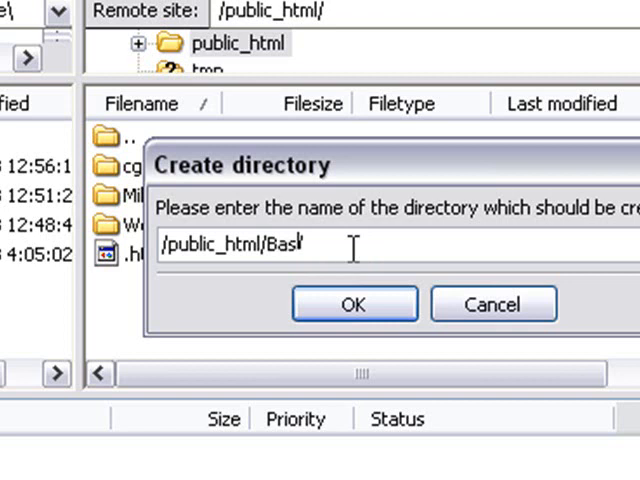
{"action": "type", "text": "web"}
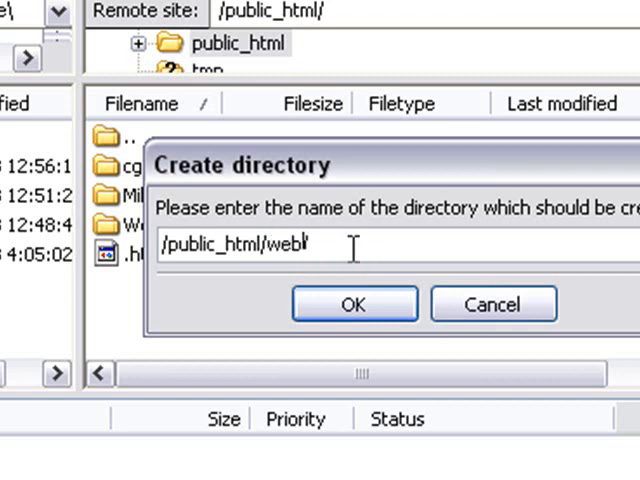
{"action": "type", "text": "basics"}
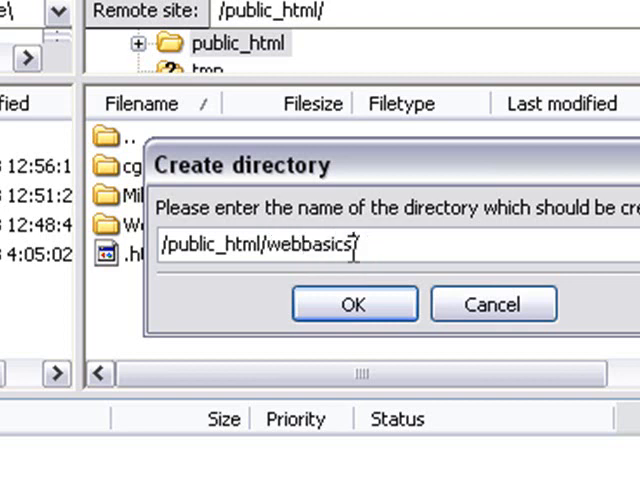
{"action": "left_click", "coordinate": [354, 304]}
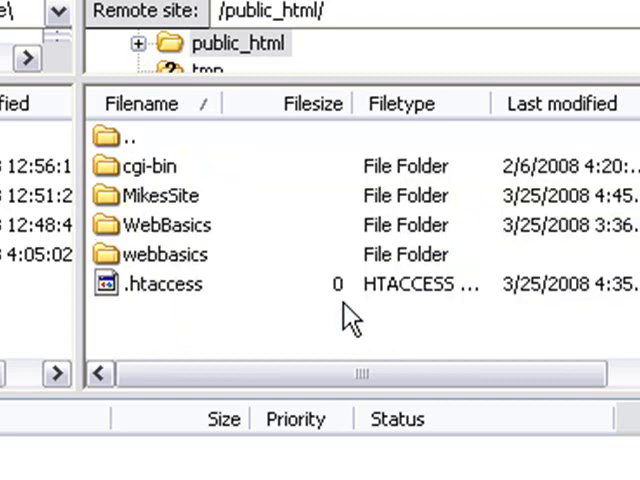
{"action": "mouse_move", "coordinate": [110, 262]}
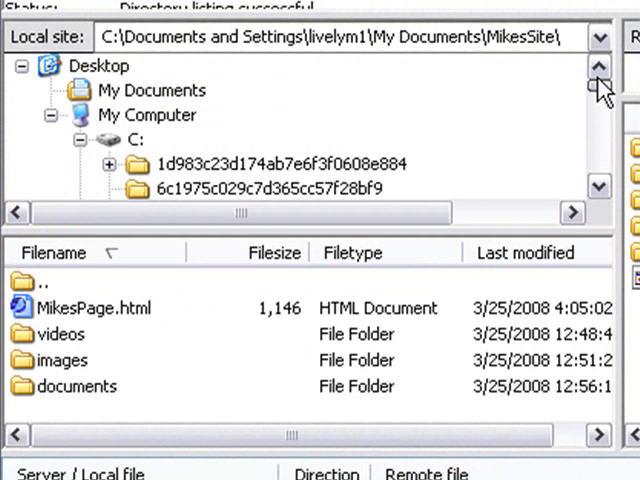
- Point the local site pane at My Documents\Basics2 beside the empty remote webbasics folder
{"action": "left_click", "coordinate": [152, 90]}
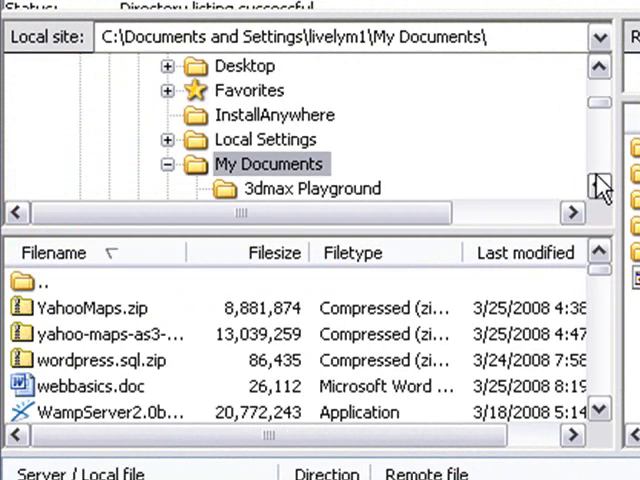
{"action": "scroll", "scroll_direction": "down", "scroll_amount": 3}
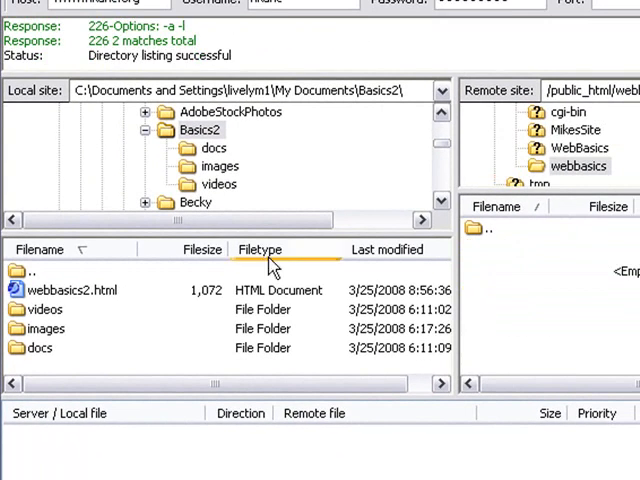
- Upload webbasics2.html with its docs, images and videos folders into remote webbasics
{"action": "left_click", "coordinate": [70, 290]}
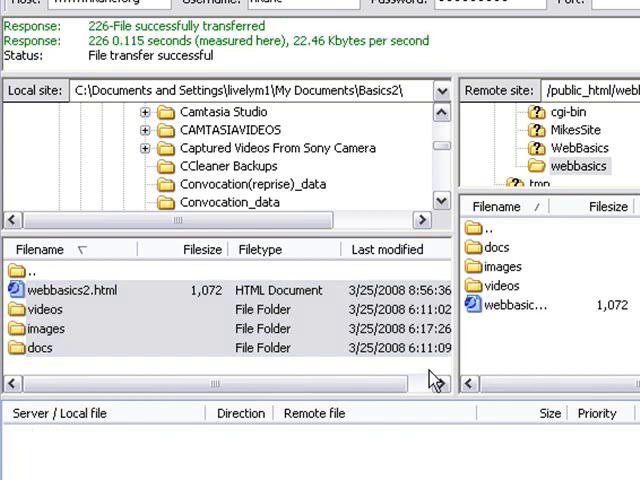
{"action": "mouse_move", "coordinate": [484, 364]}
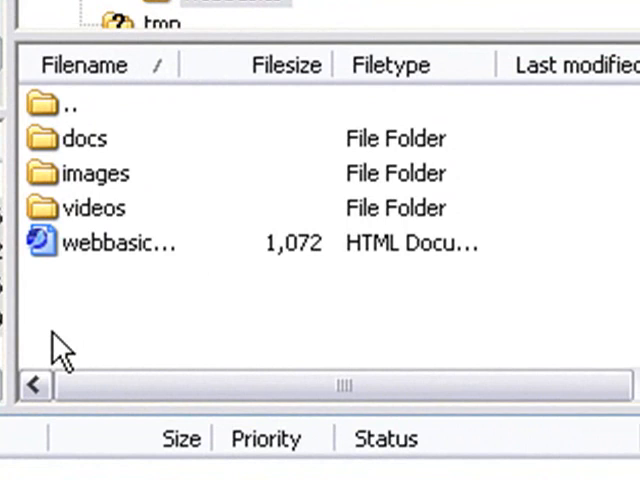
{"action": "left_click", "coordinate": [120, 244]}
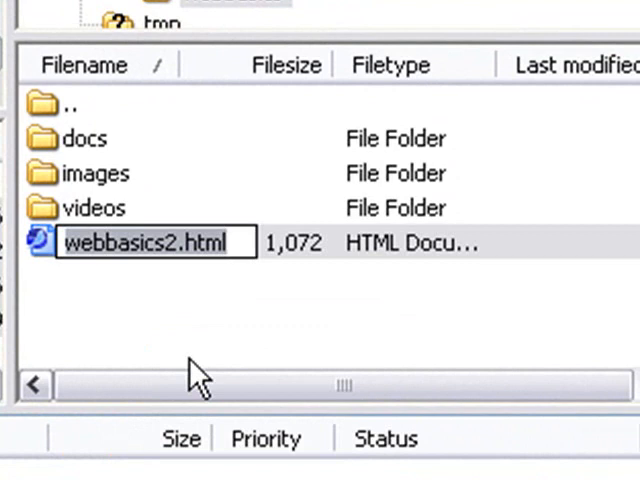
- Rename the uploaded webbasics2.html on the server to index.html
{"action": "type", "text": "i"}
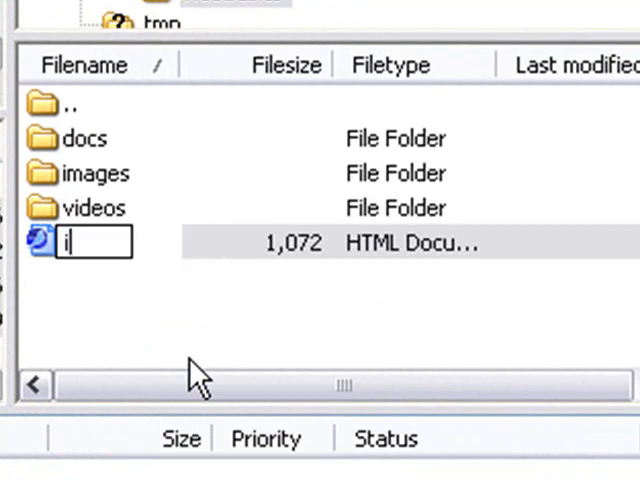
{"action": "type", "text": "ndex"}
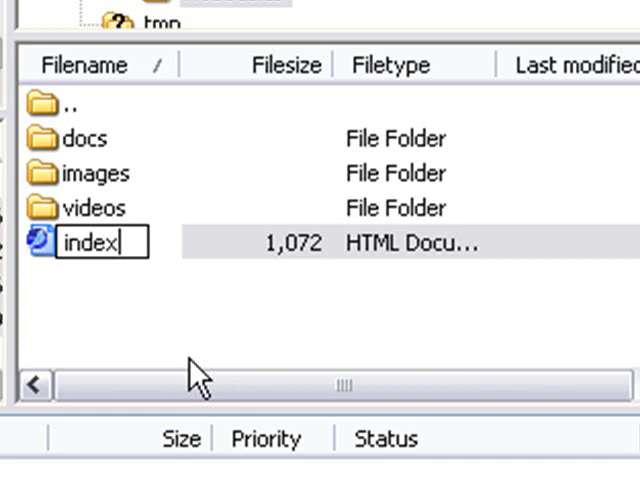
{"action": "type", "text": "."}
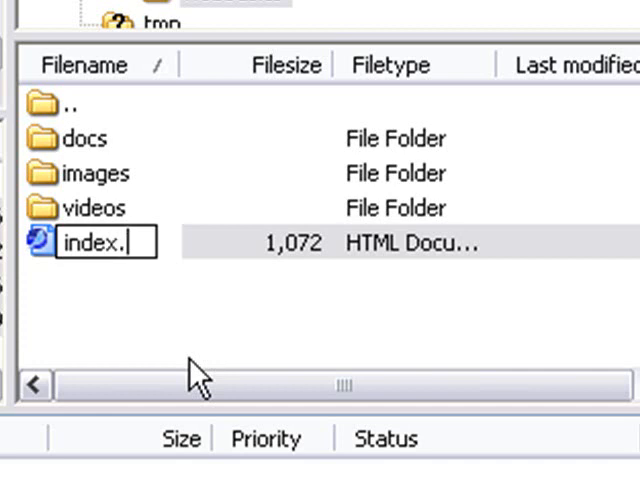
{"action": "type", "text": "html"}
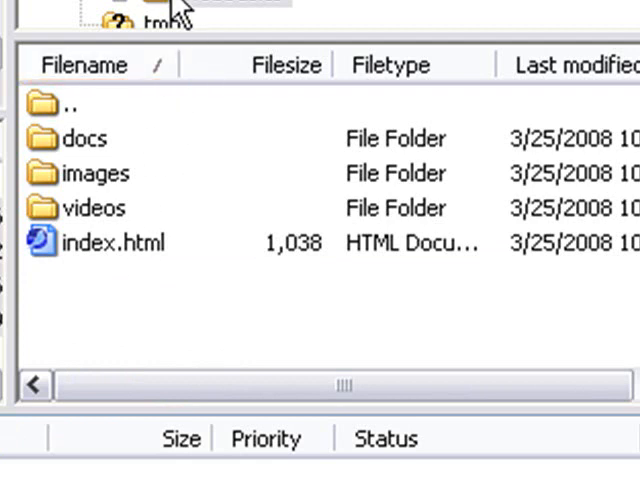
{"action": "mouse_move", "coordinate": [268, 296]}
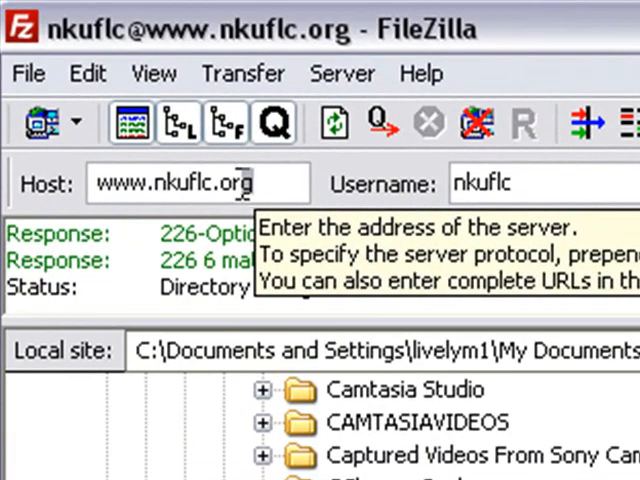
{"action": "right_click", "coordinate": [196, 184]}
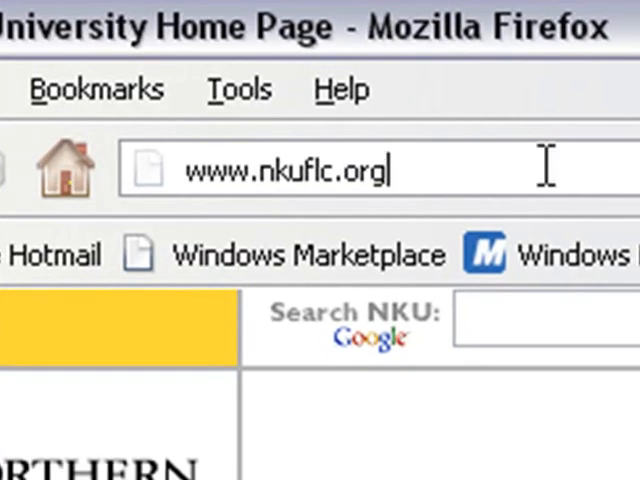
{"action": "type", "text": "/"}
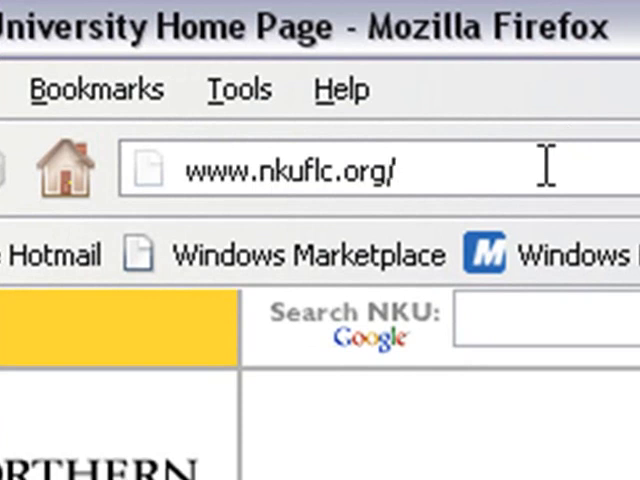
{"action": "type", "text": "webbas"}
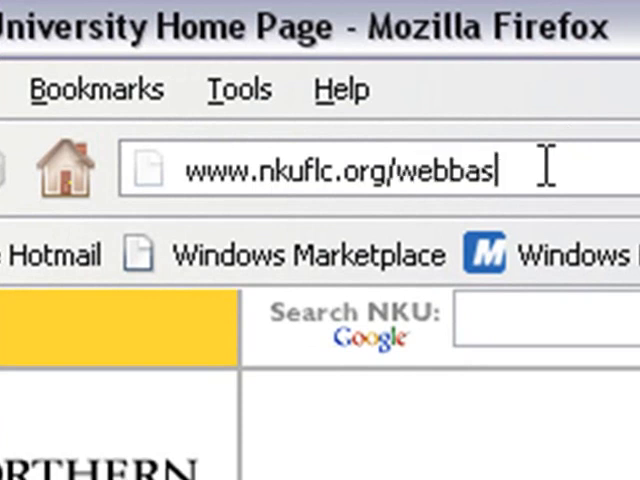
{"action": "type", "text": "ics/"}
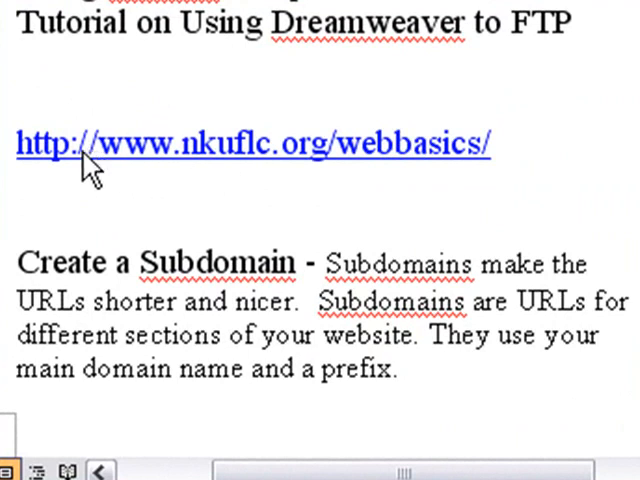
{"action": "mouse_move", "coordinate": [12, 176]}
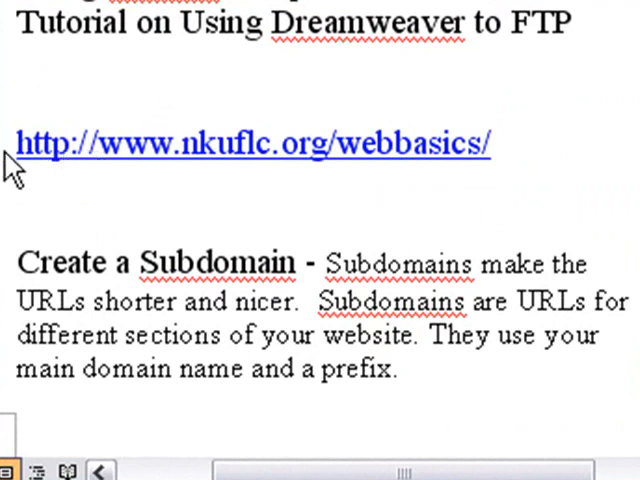
{"action": "mouse_move", "coordinate": [196, 184]}
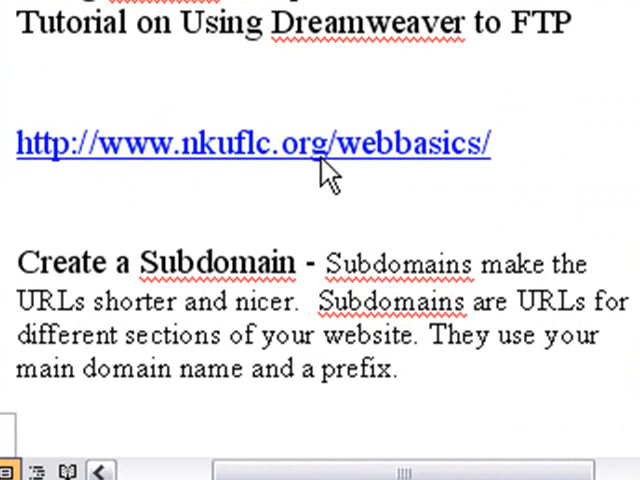
{"action": "mouse_move", "coordinate": [360, 150]}
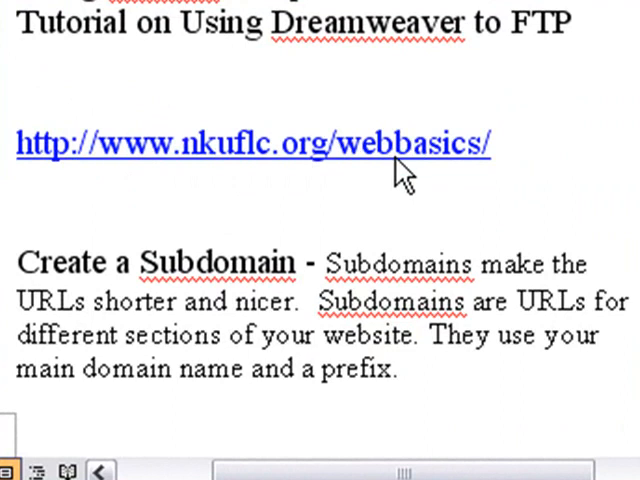
{"action": "mouse_move", "coordinate": [558, 176]}
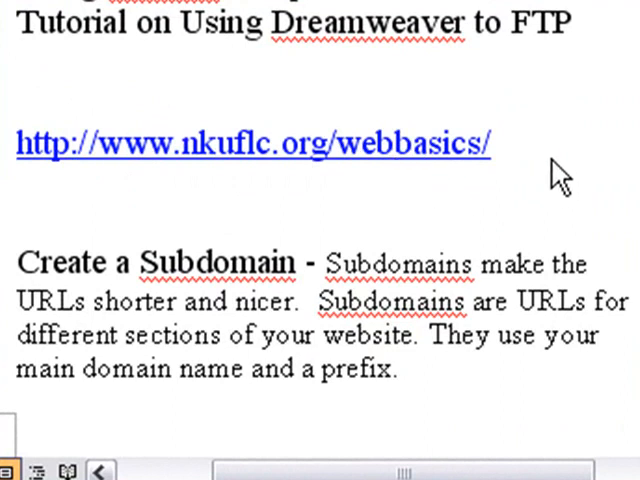
{"action": "mouse_move", "coordinate": [552, 170]}
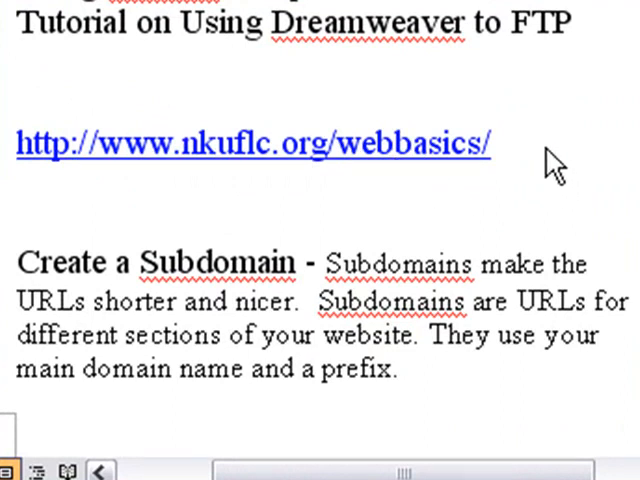
{"action": "mouse_move", "coordinate": [510, 160]}
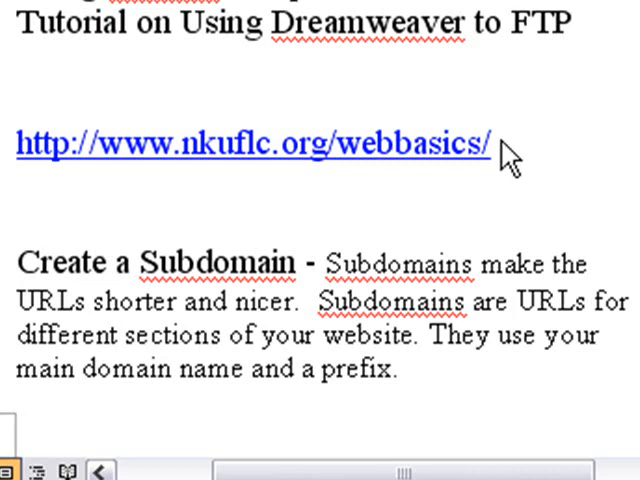
{"action": "mouse_move", "coordinate": [552, 158]}
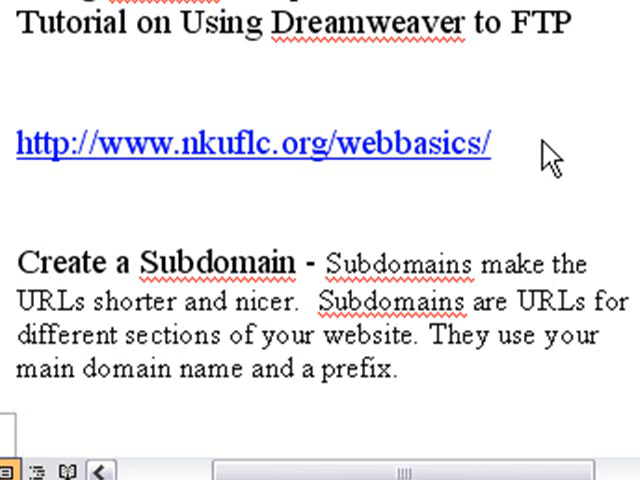
{"action": "mouse_move", "coordinate": [144, 150]}
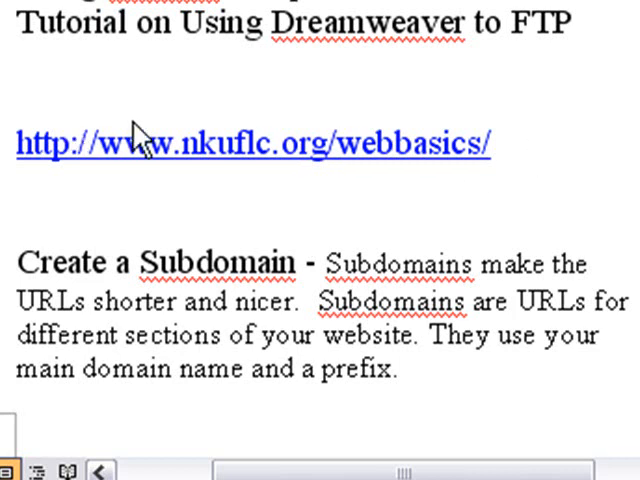
{"action": "mouse_move", "coordinate": [612, 168]}
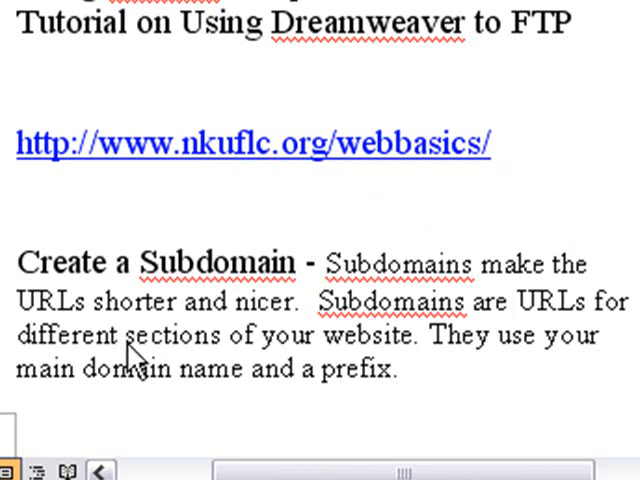
{"action": "mouse_move", "coordinate": [536, 390]}
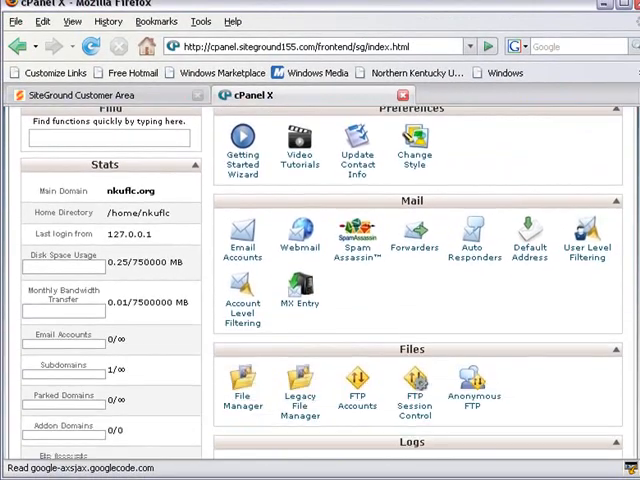
- Create subdomain webbasics.nkuflc.org with document root public_html/webbasics
{"action": "scroll", "scroll_direction": "down", "scroll_amount": 3}
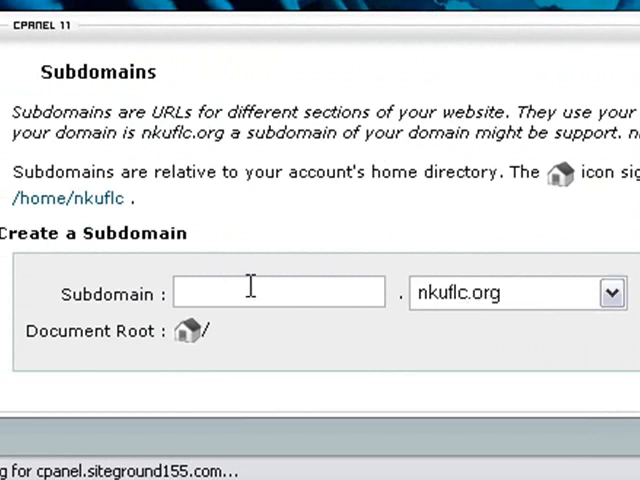
{"action": "type", "text": "web"}
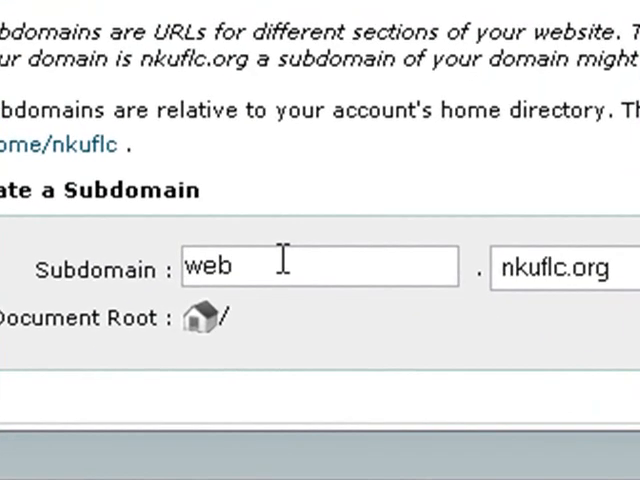
{"action": "type", "text": "basics"}
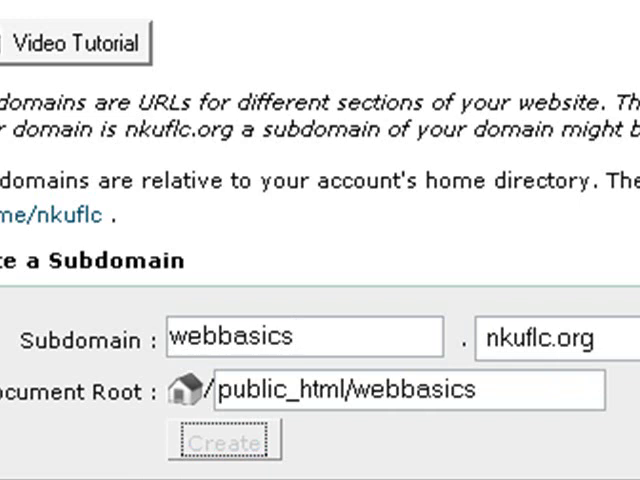
{"action": "scroll", "scroll_direction": "down", "scroll_amount": 3}
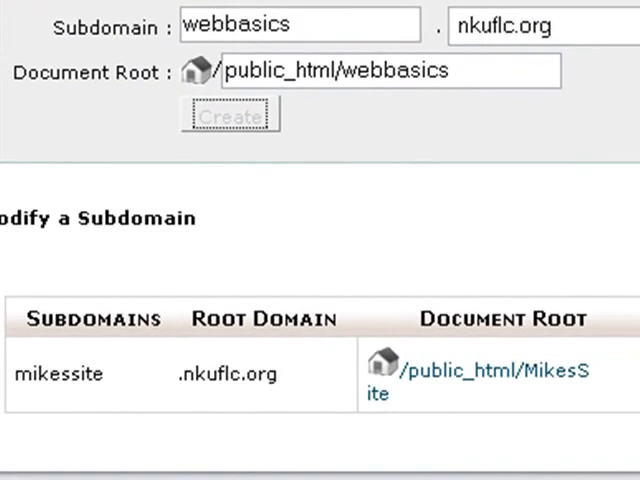
{"action": "left_click", "coordinate": [232, 116]}
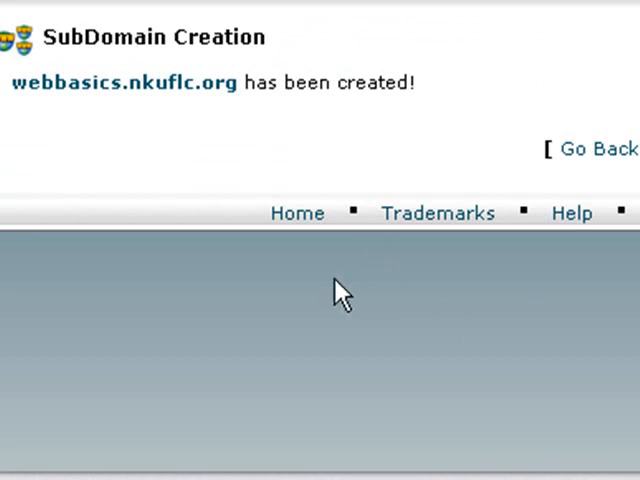
{"action": "mouse_move", "coordinate": [164, 168]}
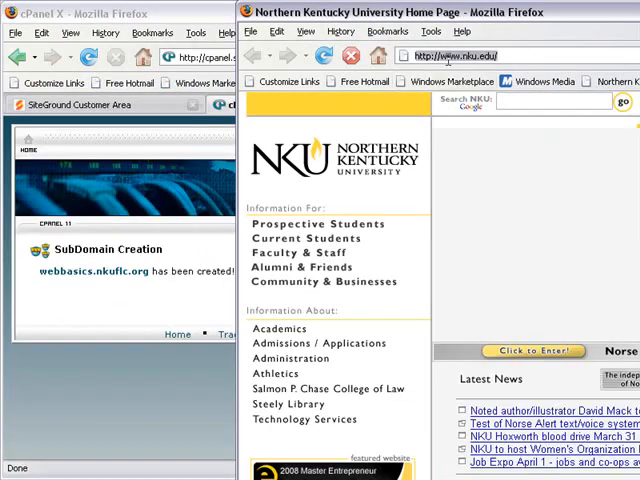
- Visit webbasics.nkuflc.org in Firefox to confirm the Web Basic Site page loads at the subdomain
{"action": "type", "text": "webbasics"}
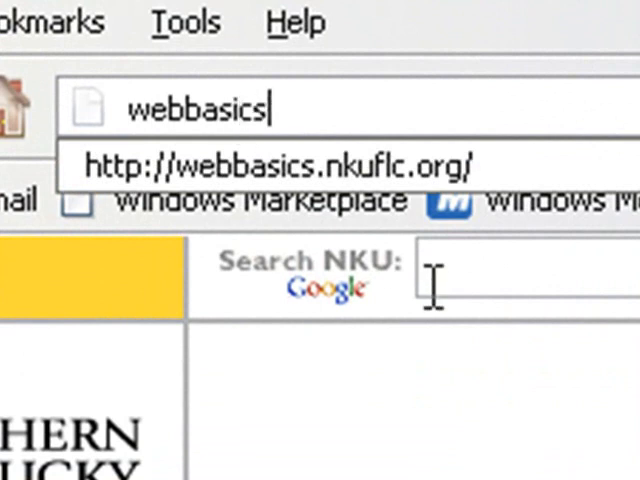
{"action": "type", "text": ".nku"}
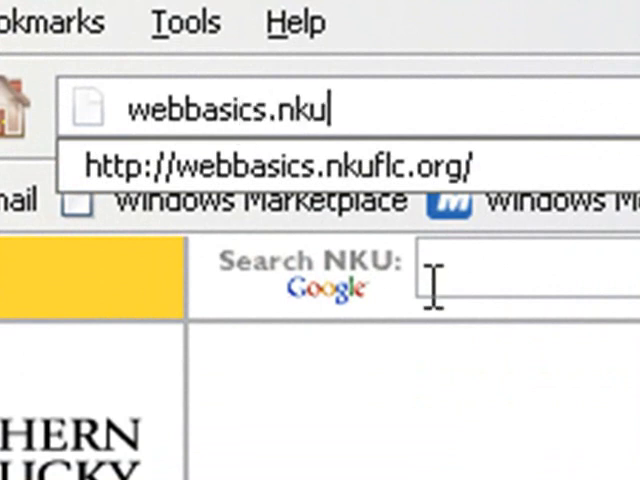
{"action": "type", "text": "flc.org/"}
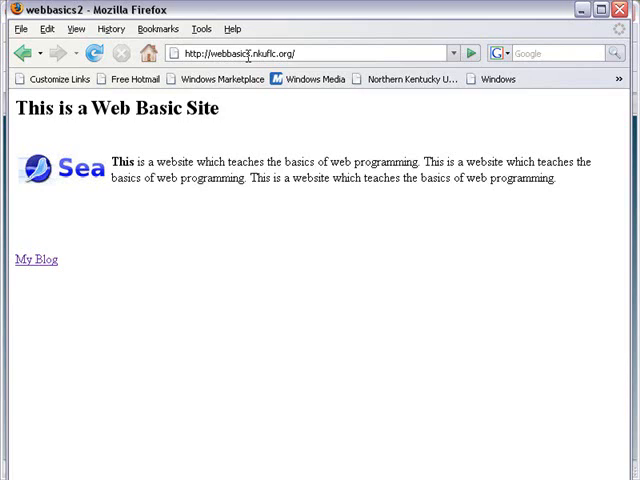
{"action": "mouse_move", "coordinate": [304, 24]}
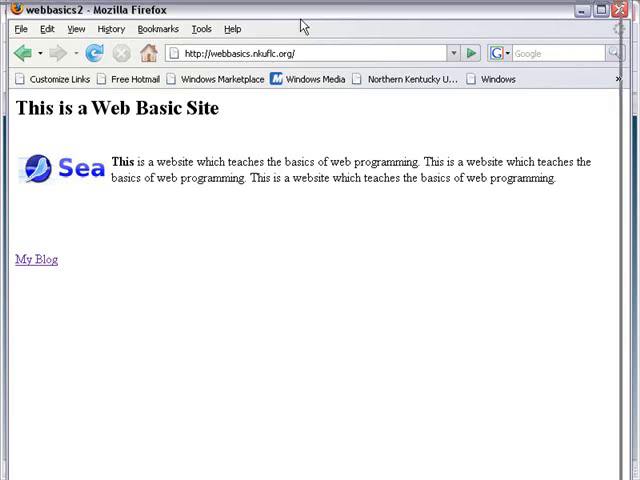